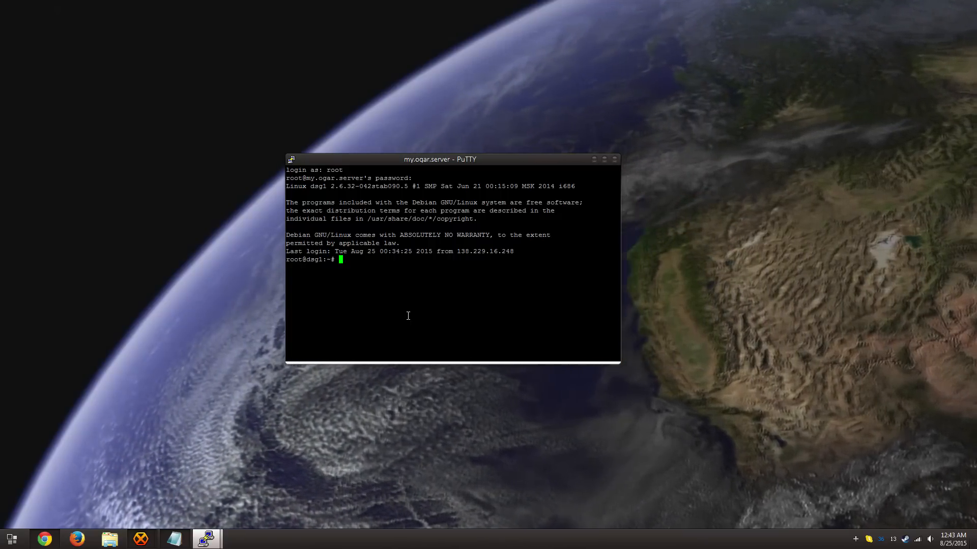
- Refresh the package lists with apt-get update as root before upgrading
{"action": "type", "text": "apt-get update"}
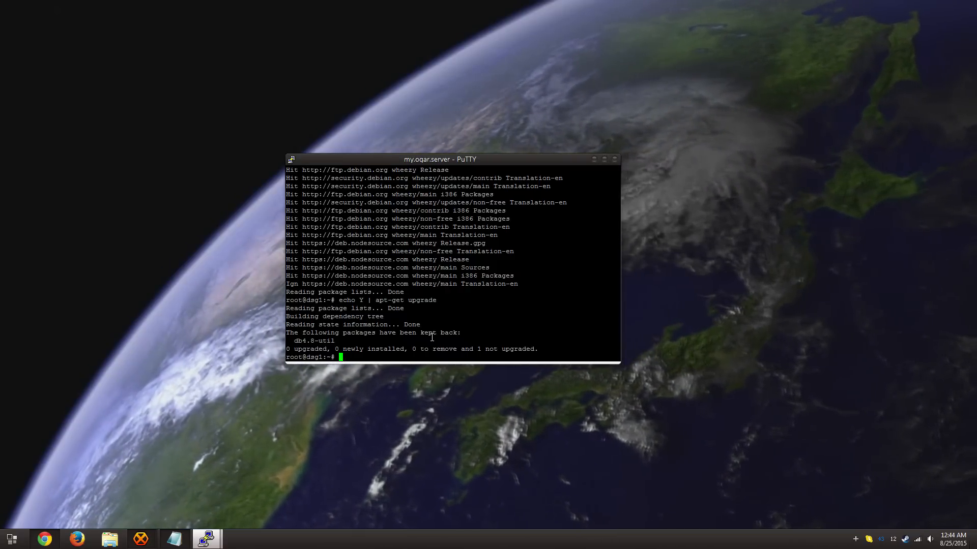
- Install Node.js and rlwrap, then begin creating the ogaracc user with adduser
{"action": "key", "text": "Return"}
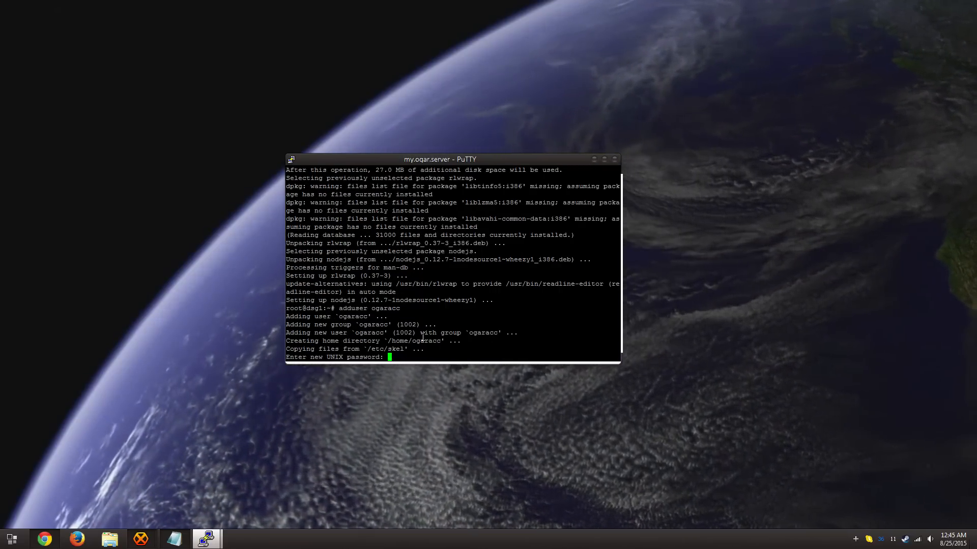
- Set and confirm the ogaracc password and accept the default user information fields
{"action": "key", "text": "Return"}
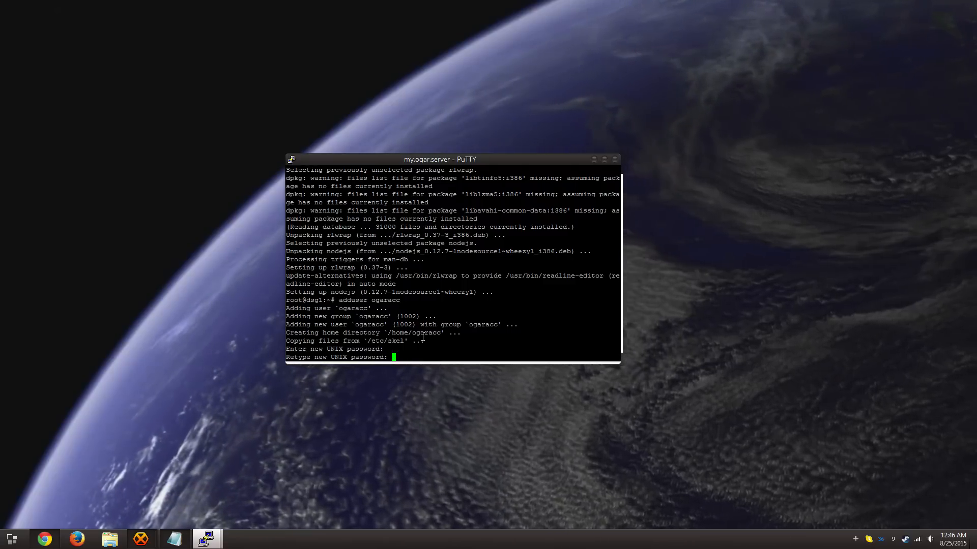
{"action": "key", "text": "Return"}
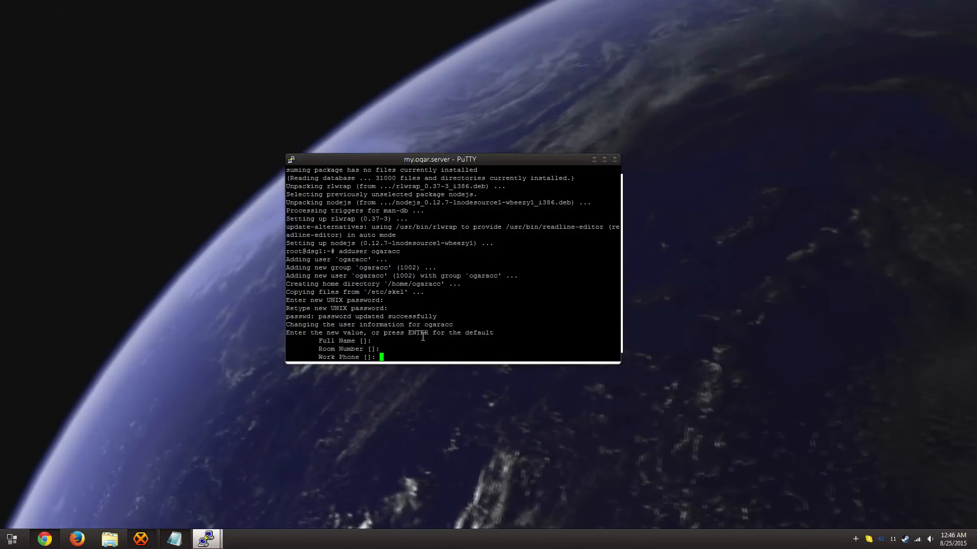
{"action": "key", "text": "Return"}
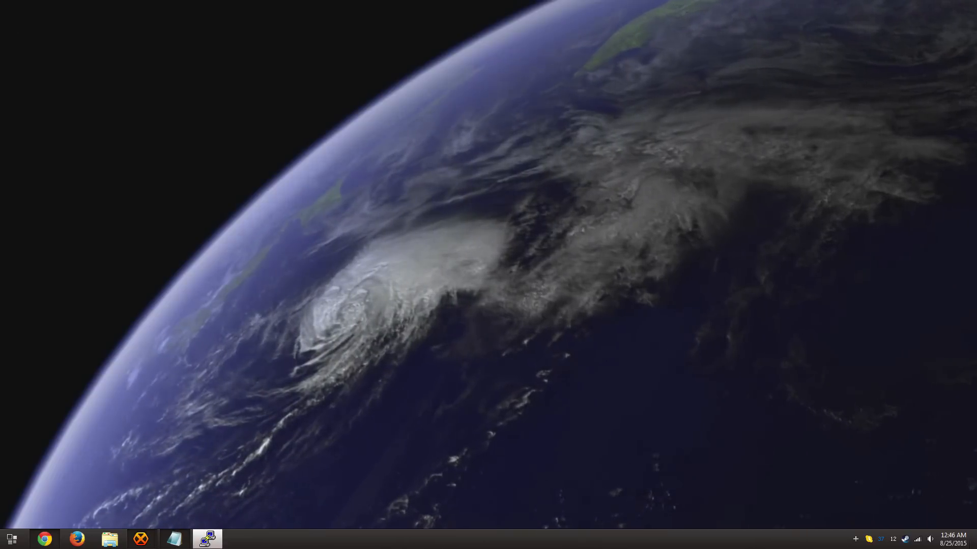
- Start a new PuTTY connection and log in as ogaracc with its password
{"action": "left_click", "coordinate": [207, 539]}
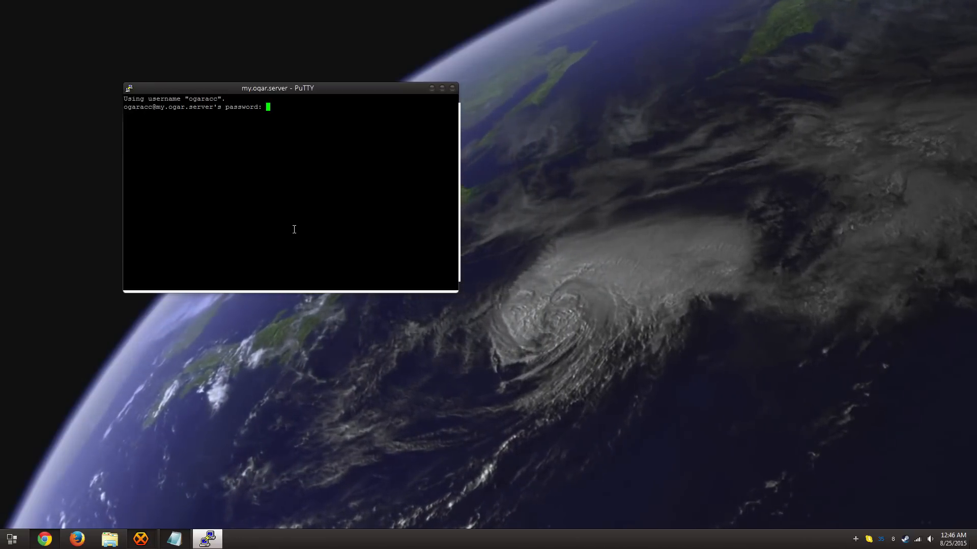
{"action": "key", "text": "Return"}
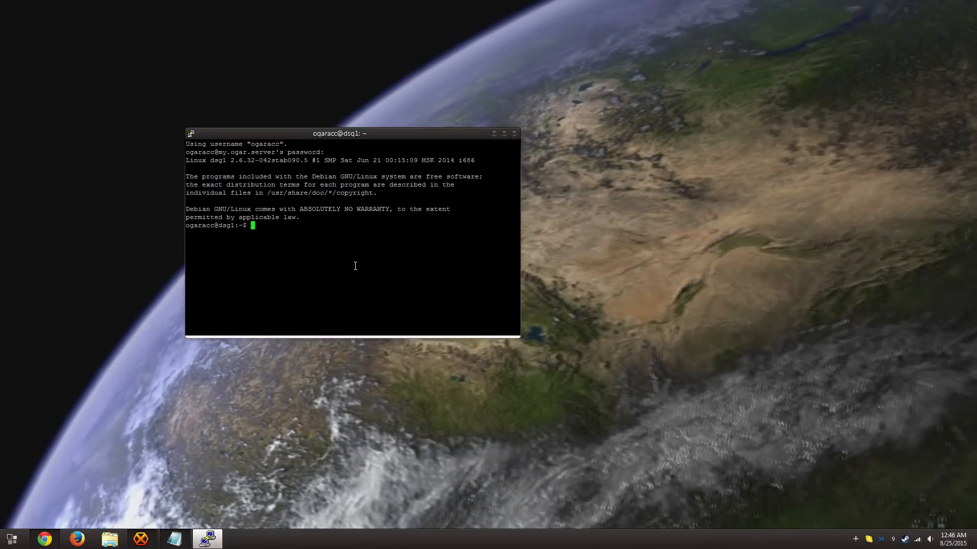
- Install the ws module with npm, clone Ogar and attempt a first nodejs Ogar launch
{"action": "type", "text": "npm install --save ws"}
{"action": "type", "text": "git clone git://github.com/OgarProject/Ogar.git Ogar"}
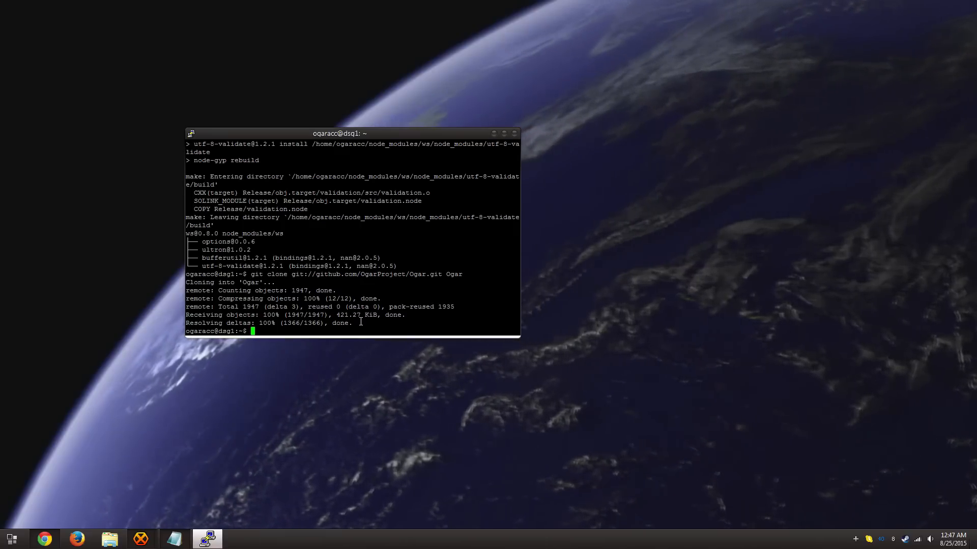
{"action": "type", "text": "nodejs Ogar"}
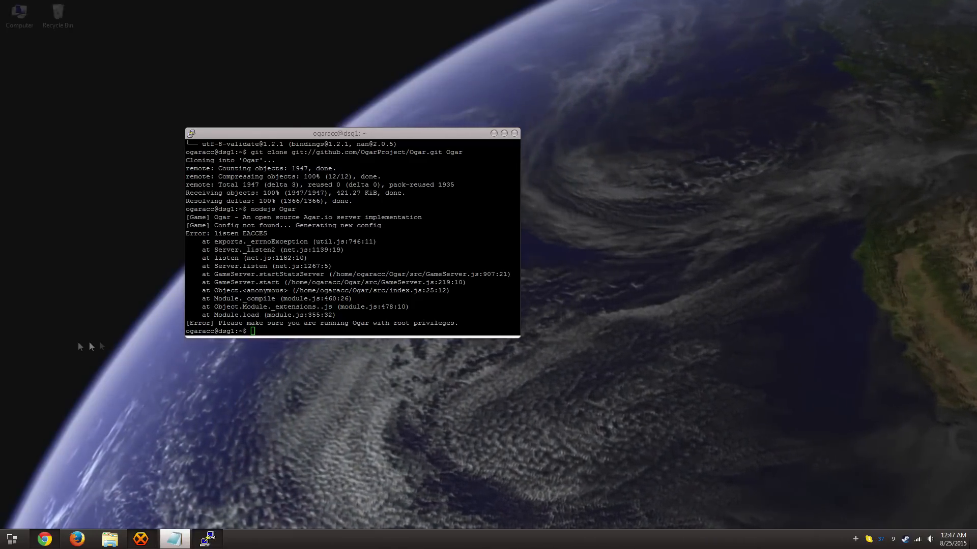
- Edit gameserver.ini in nano to serverPort 1500 and serverStatsPort 1501, then save it
{"action": "type", "text": "nano gameserver.ini"}
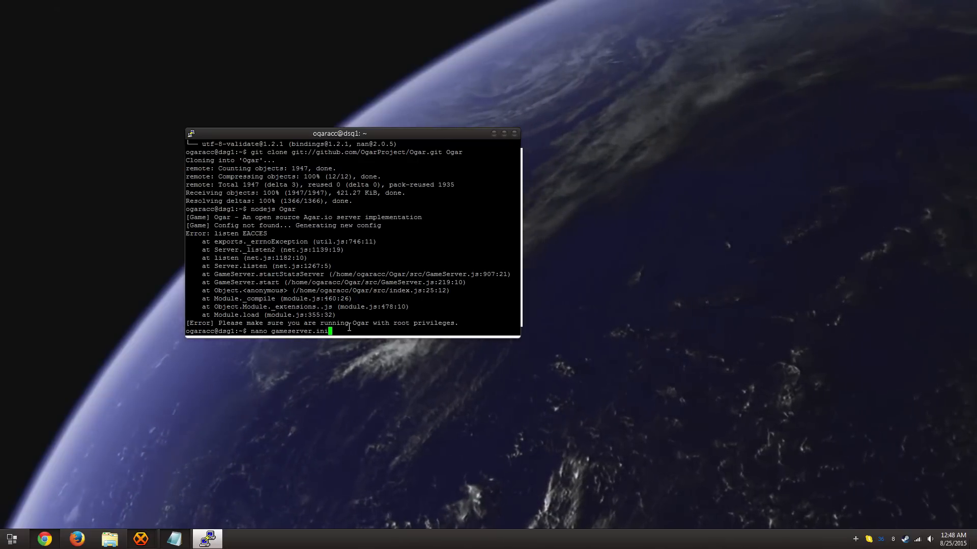
{"action": "key", "text": "Return"}
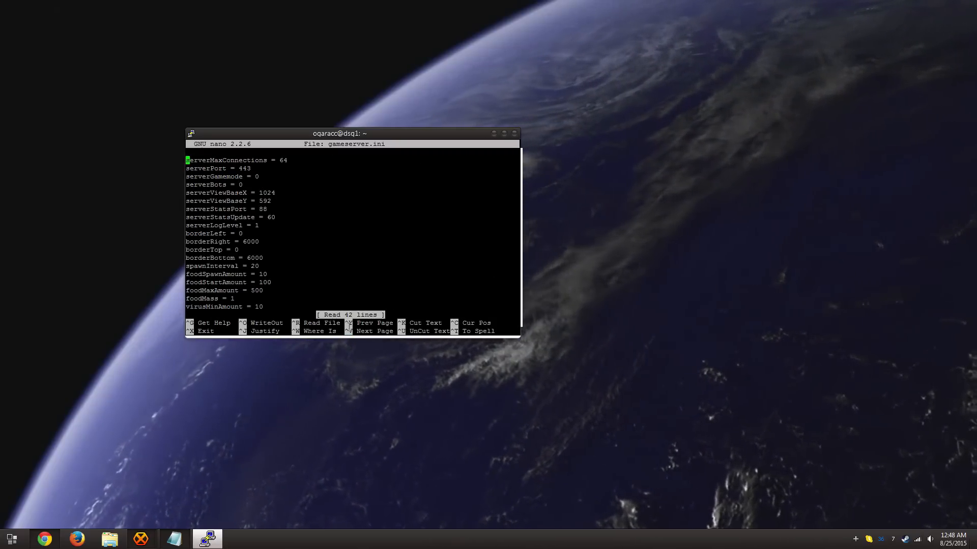
{"action": "key", "text": "Down"}
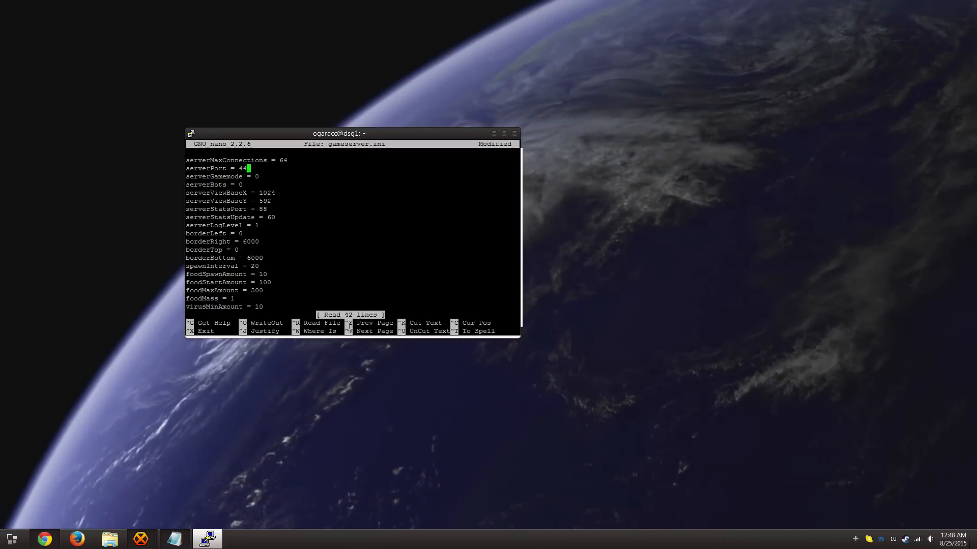
{"action": "key", "text": "BackSpace"}
{"action": "type", "text": "1"}
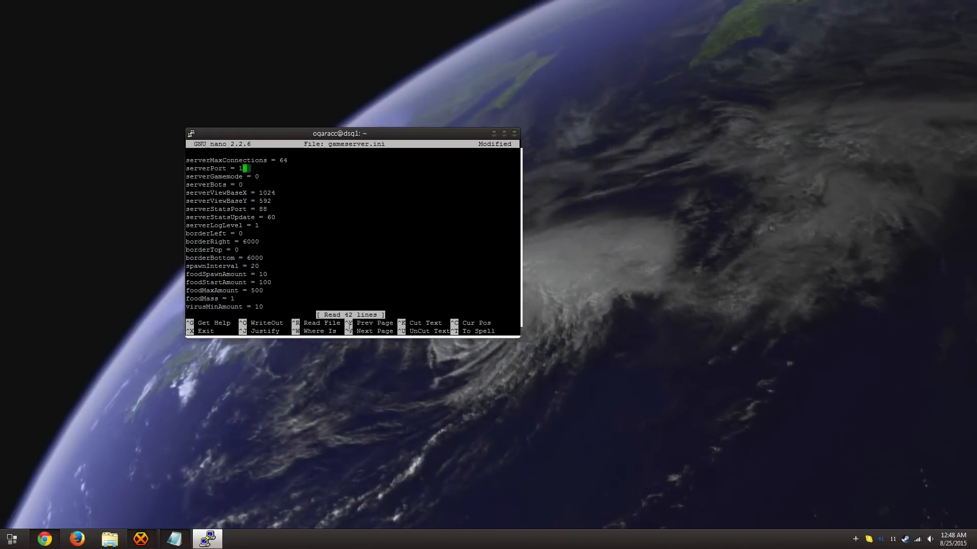
{"action": "type", "text": "500"}
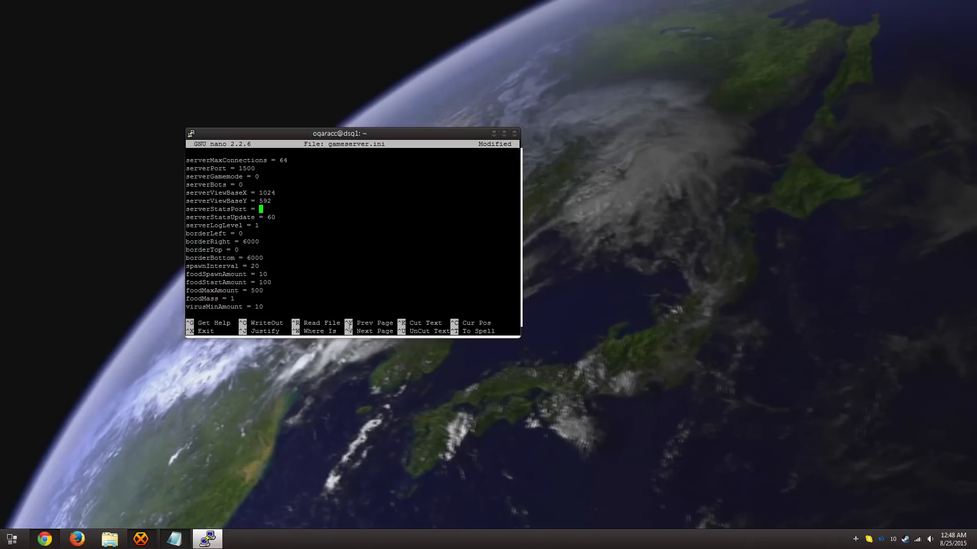
{"action": "type", "text": "1501"}
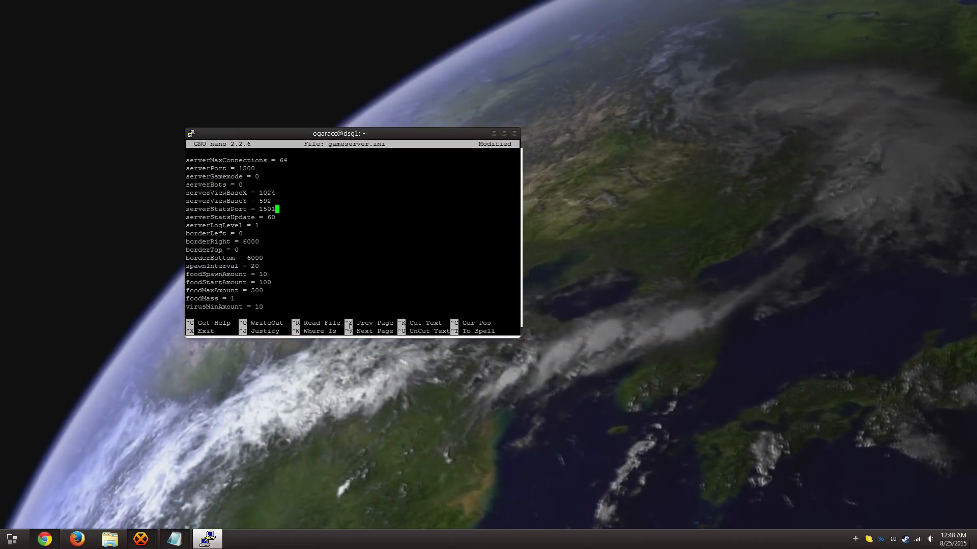
{"action": "key", "text": "ctrl+x"}
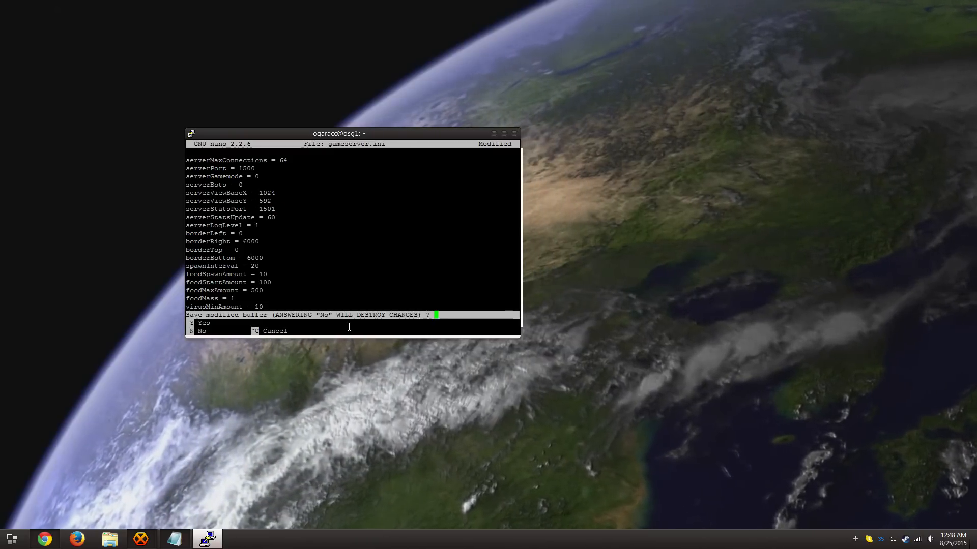
{"action": "key", "text": "y"}
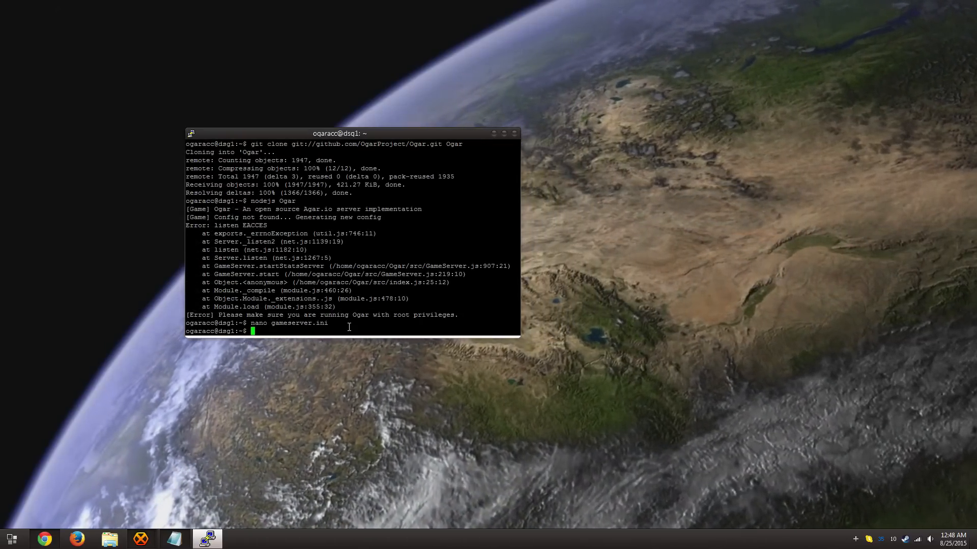
- Relaunch Ogar to confirm it listens on port 1500, then stop it with Ctrl+C
{"action": "key", "text": "Return"}
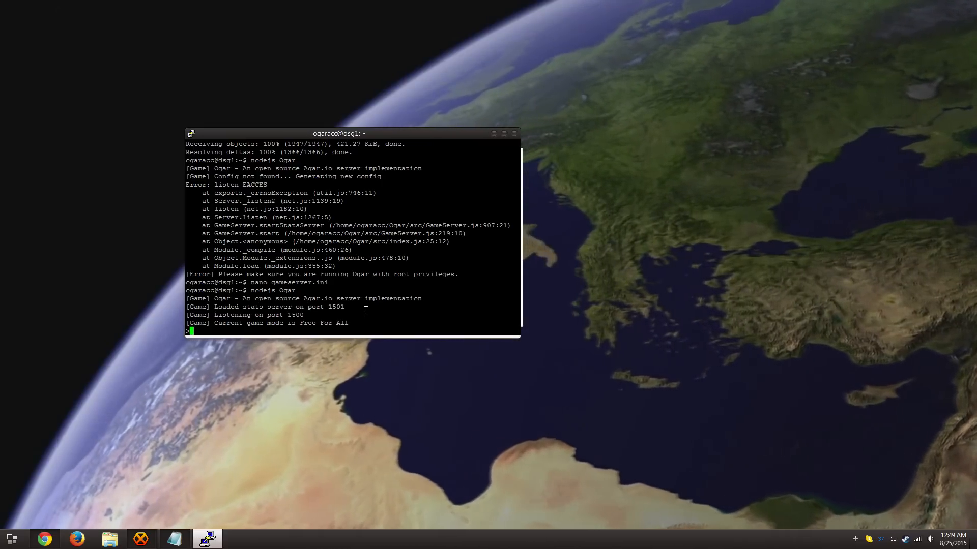
{"action": "key", "text": "ctrl+c"}
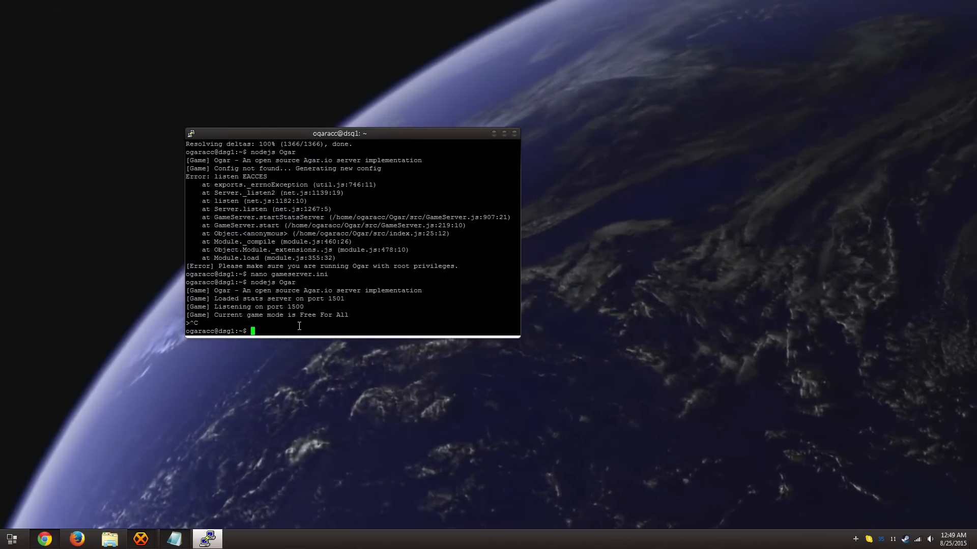
- Launch Ogar in a detached screen session named server and reattach to view its output
{"action": "type", "text": "screen -mdS server nodejs Ogar"}
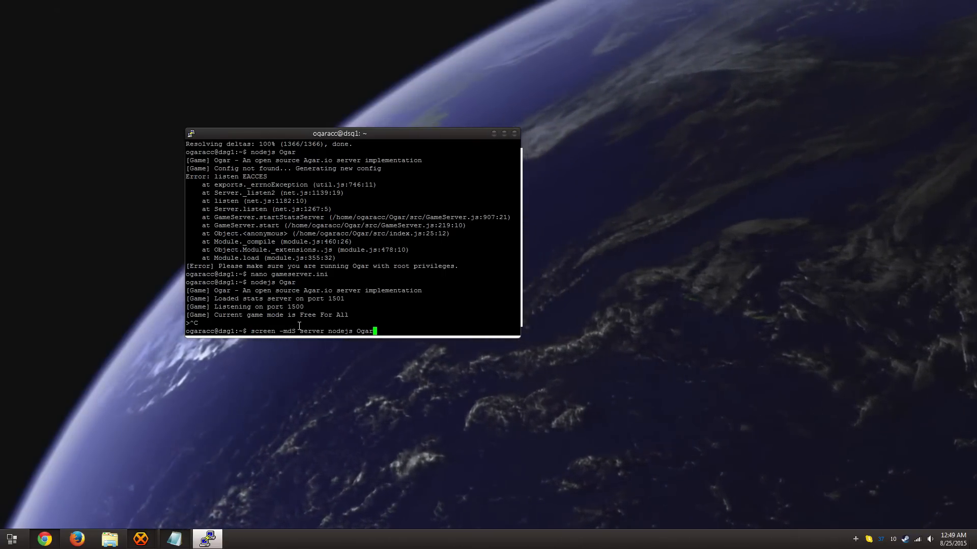
{"action": "key", "text": "Return"}
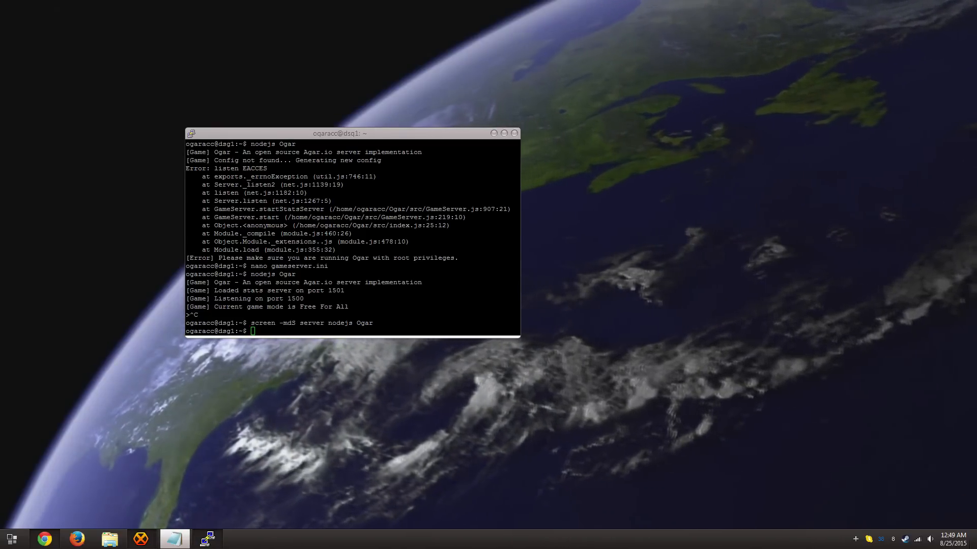
{"action": "type", "text": "screen -r server"}
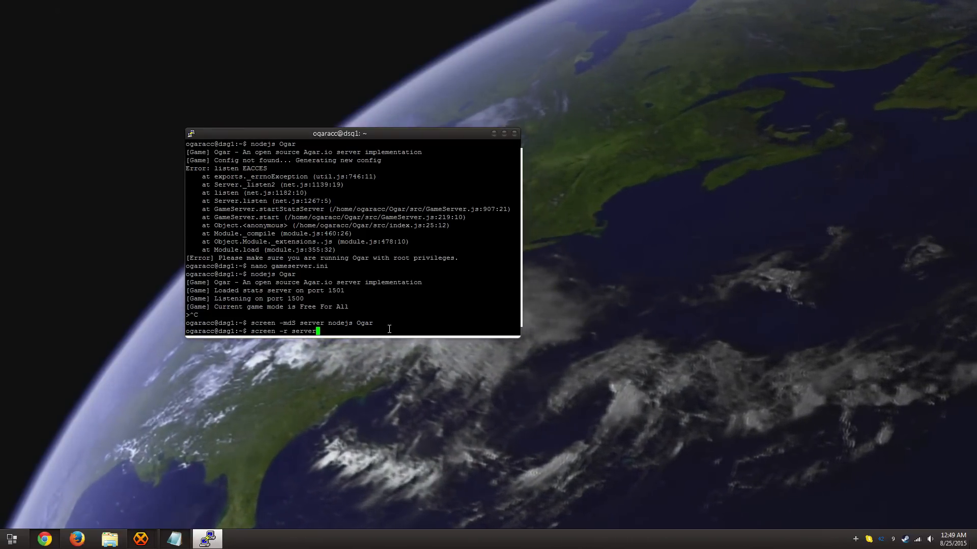
{"action": "key", "text": "Return"}
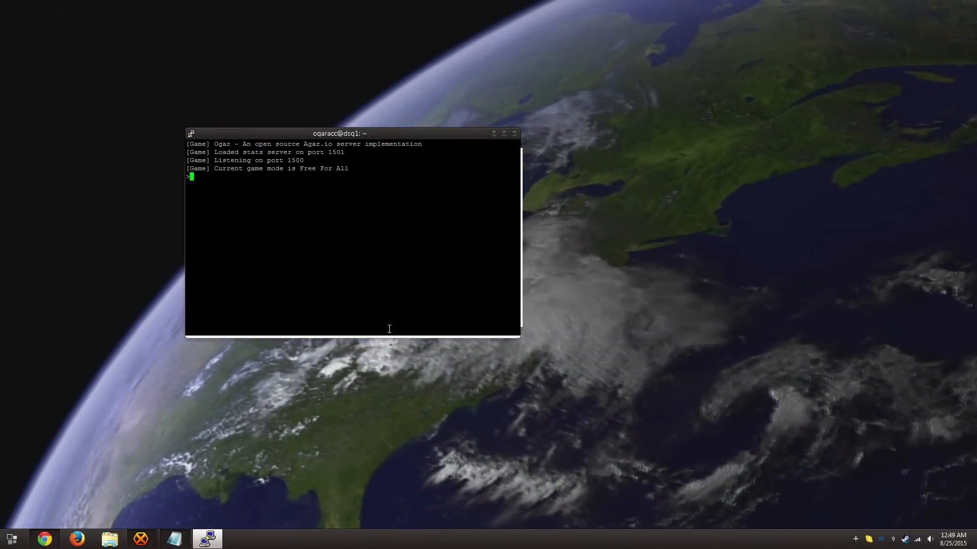